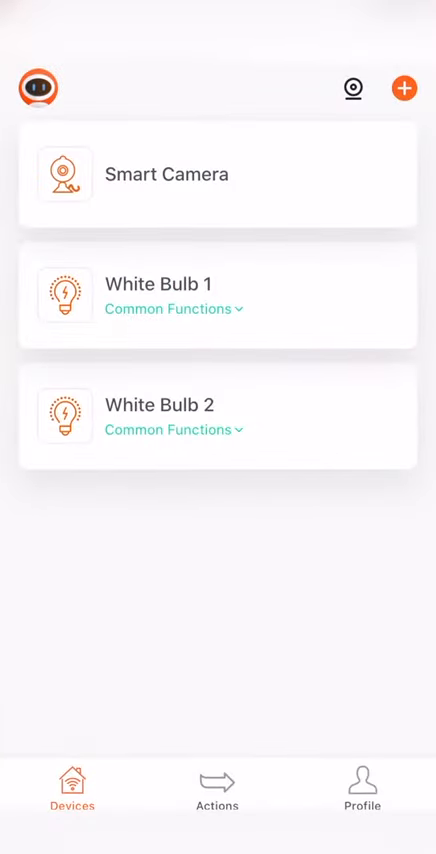
Open White Bulb 1's controls and reach its empty Schedule page.
{"action": "left_click", "coordinate": [160, 283]}
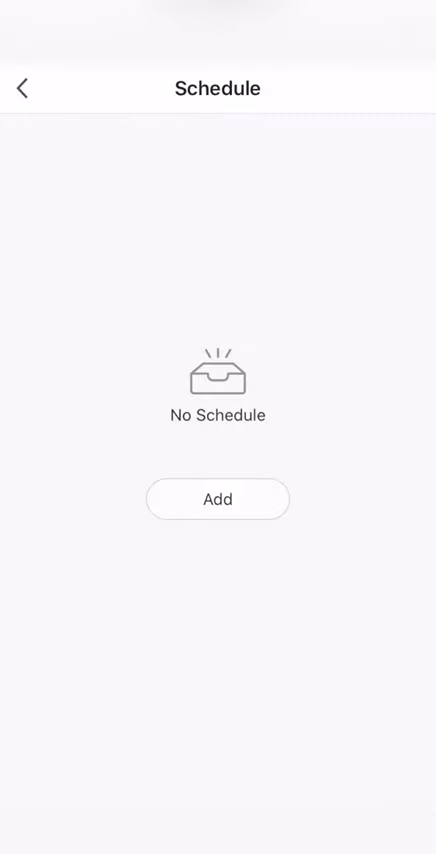
Add a new 7:30 PM schedule repeating on Monday and Tuesday.
{"action": "left_click", "coordinate": [216, 499]}
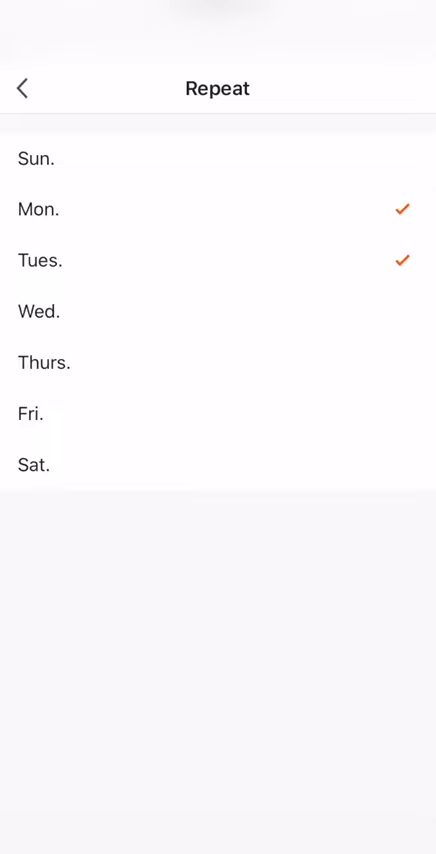
{"action": "left_click", "coordinate": [22, 86]}
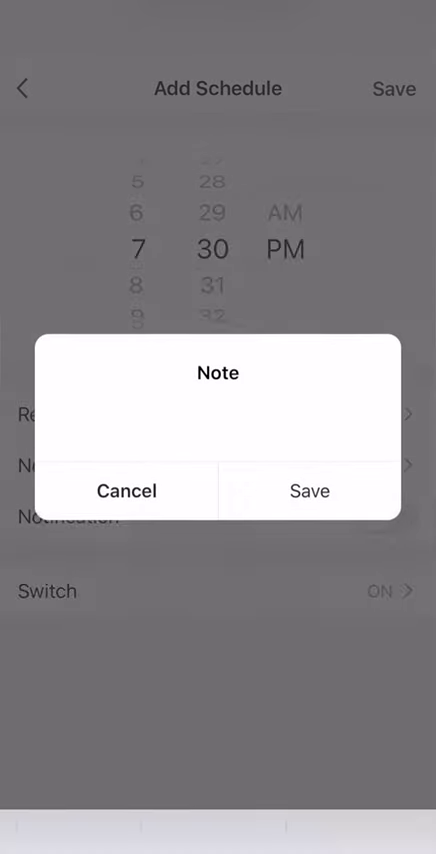
Save the note 'Work' on the schedule draft and enable its notifications.
{"action": "type", "text": "Work"}
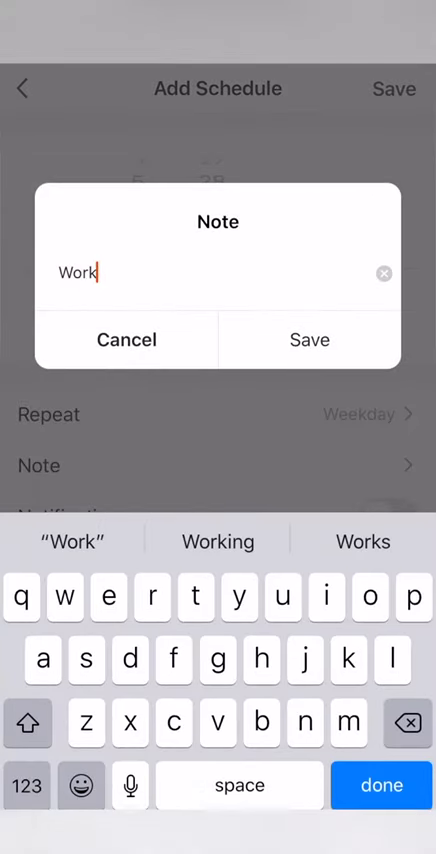
{"action": "left_click", "coordinate": [310, 339]}
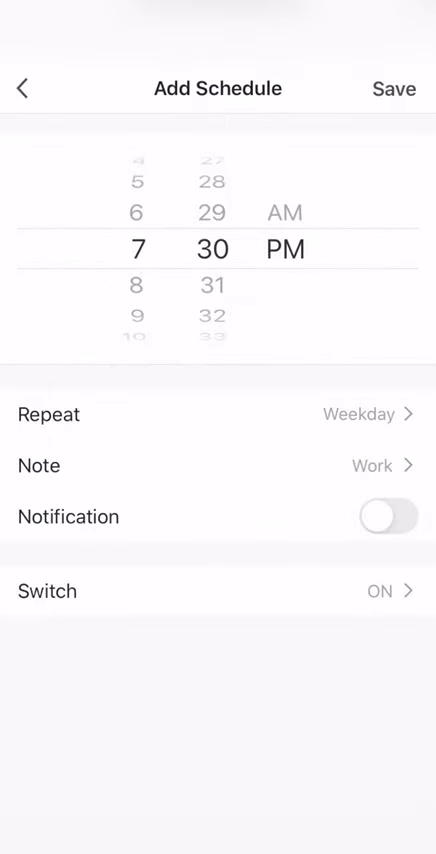
{"action": "left_click", "coordinate": [388, 517]}
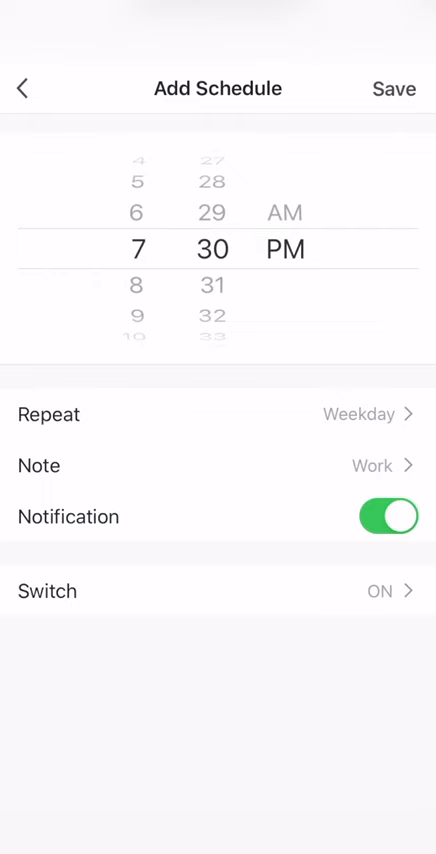
Save the 7:30 PM Work weekday schedule, toggle it off and on, then delete it.
{"action": "left_click", "coordinate": [394, 89]}
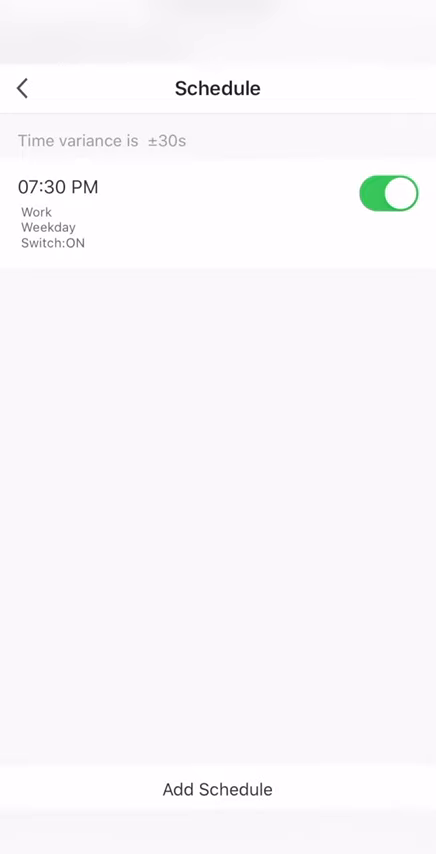
{"action": "left_click", "coordinate": [389, 192]}
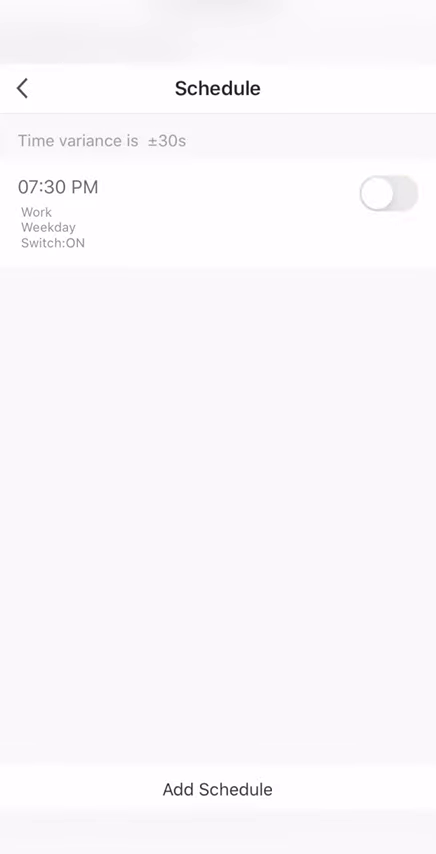
{"action": "left_click", "coordinate": [388, 193]}
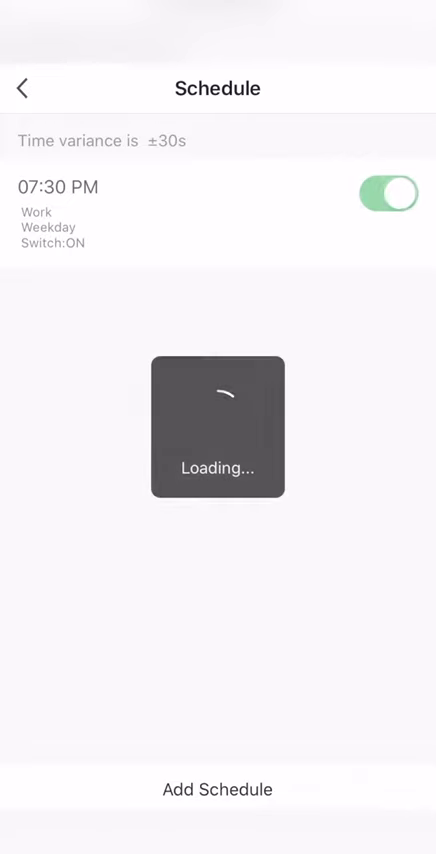
{"action": "left_click", "coordinate": [388, 193]}
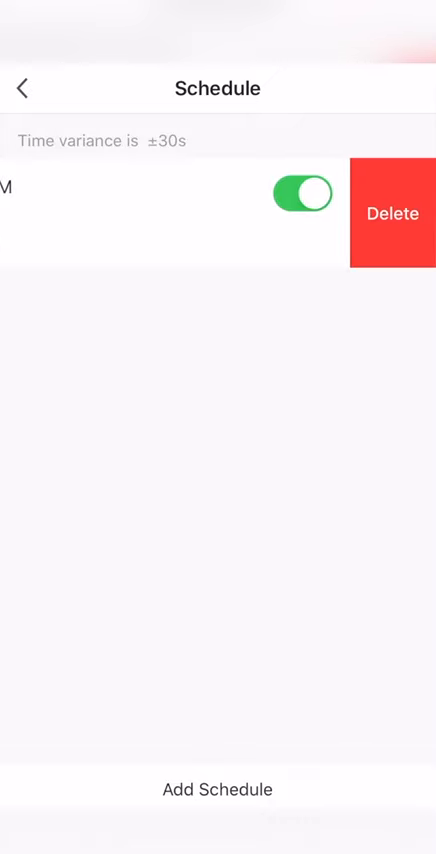
{"action": "left_click", "coordinate": [392, 213]}
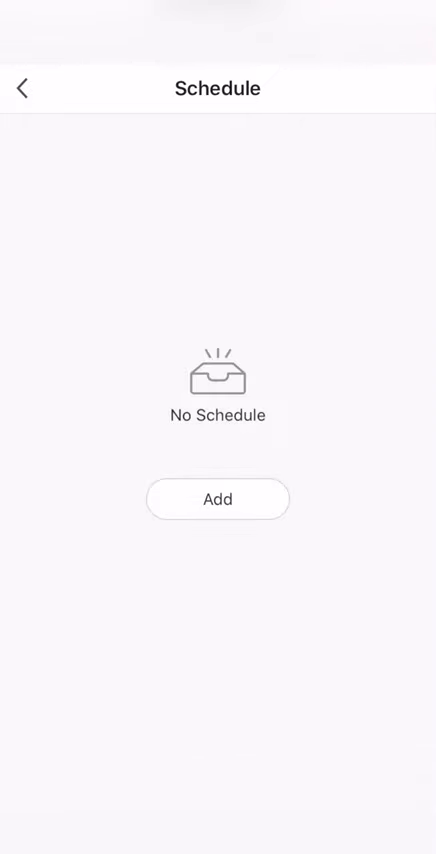